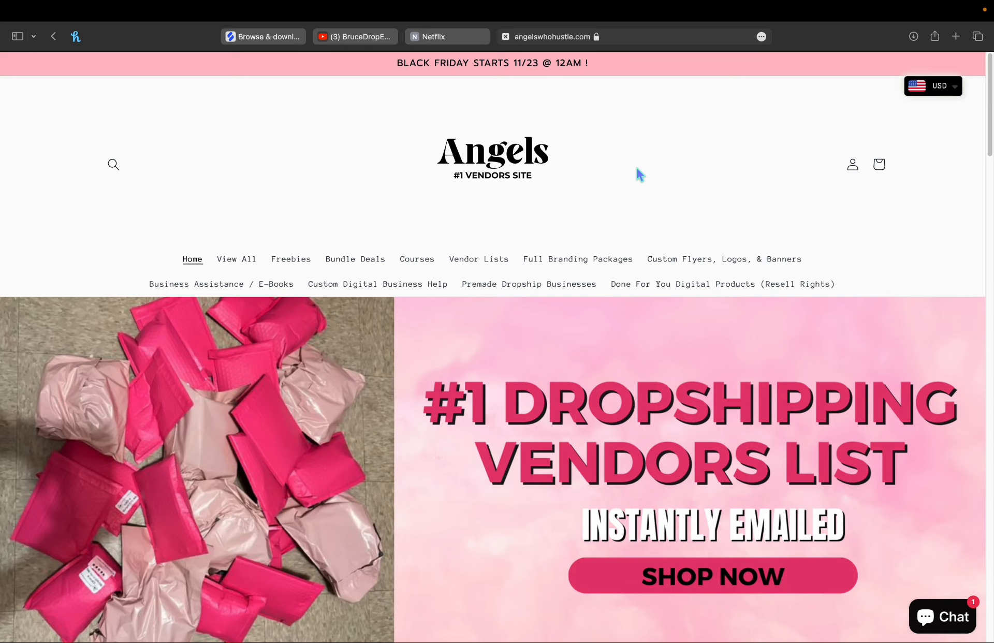
{"action": "mouse_move", "coordinate": [568, 243]}
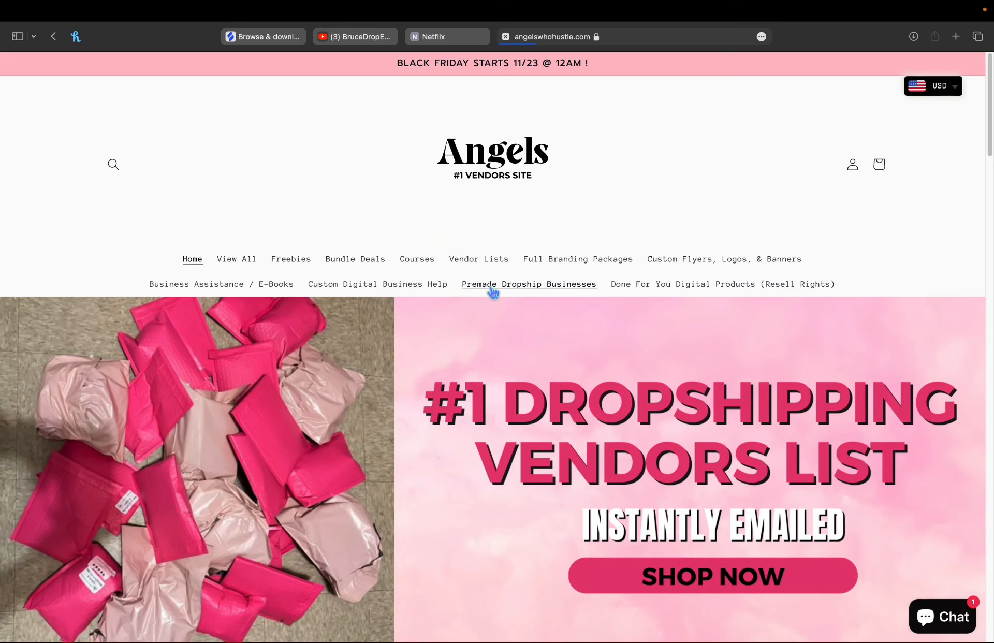
Step: Browse the Premade Dropship Businesses collection's nine premade stores priced $199.00 to $199.99 USD
{"action": "left_click", "coordinate": [529, 283]}
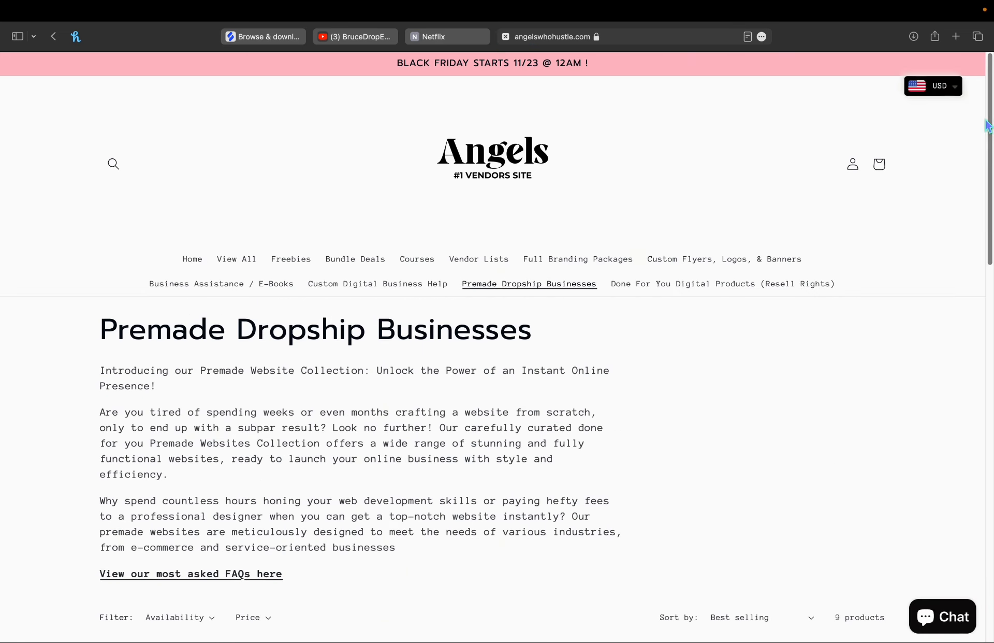
{"action": "scroll", "scroll_direction": "down", "scroll_amount": 3}
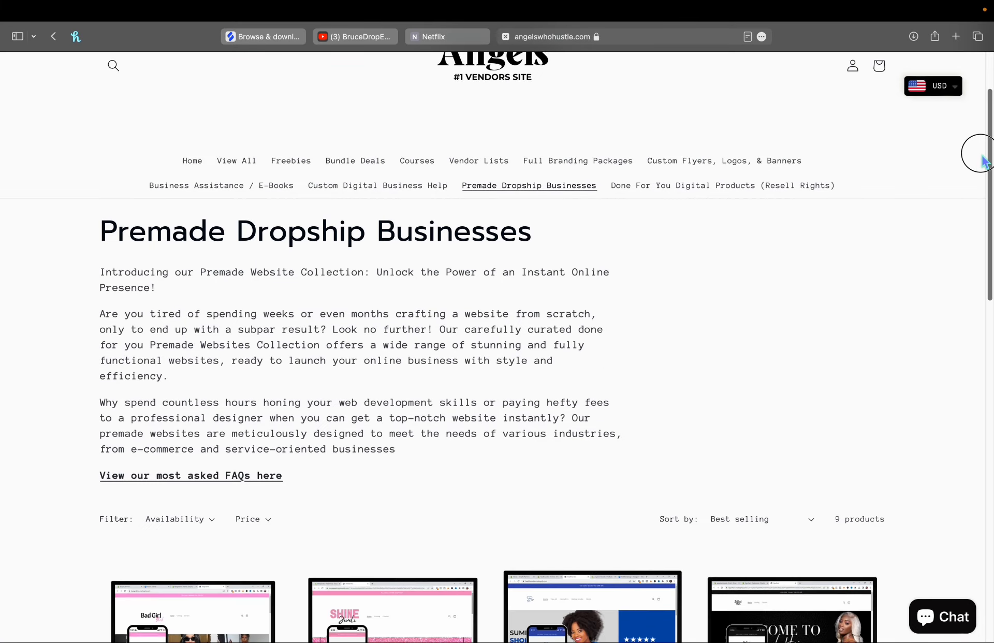
{"action": "scroll", "scroll_direction": "down", "scroll_amount": 3}
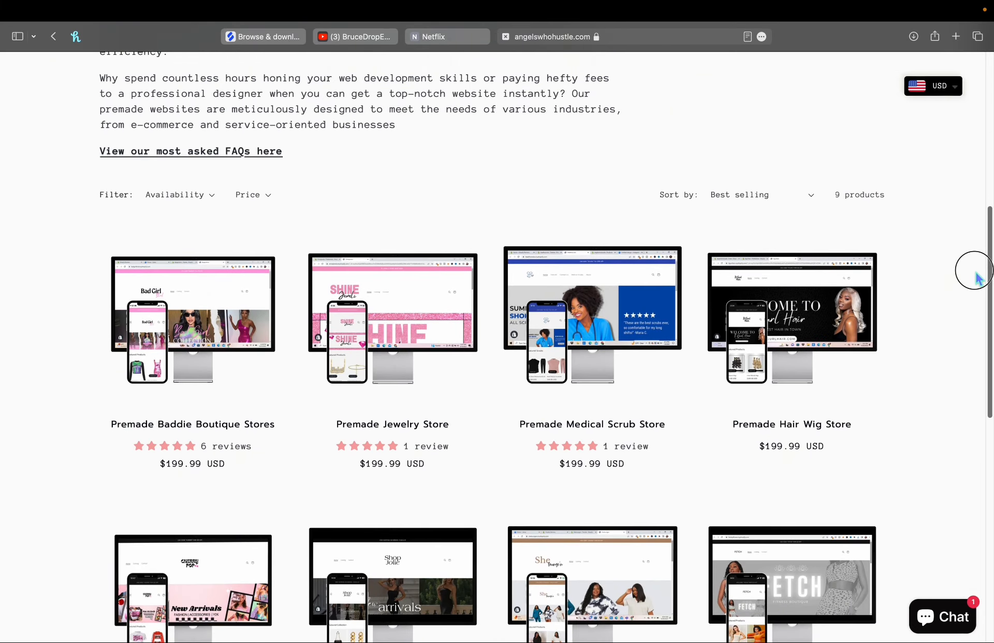
{"action": "scroll", "scroll_direction": "down", "scroll_amount": 3}
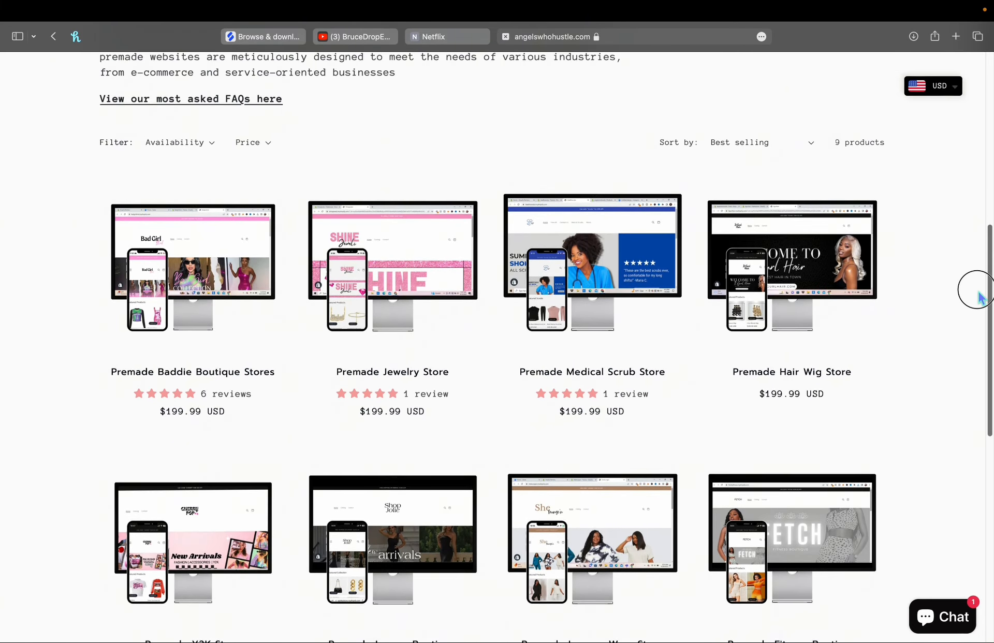
{"action": "scroll", "scroll_direction": "down", "scroll_amount": 3}
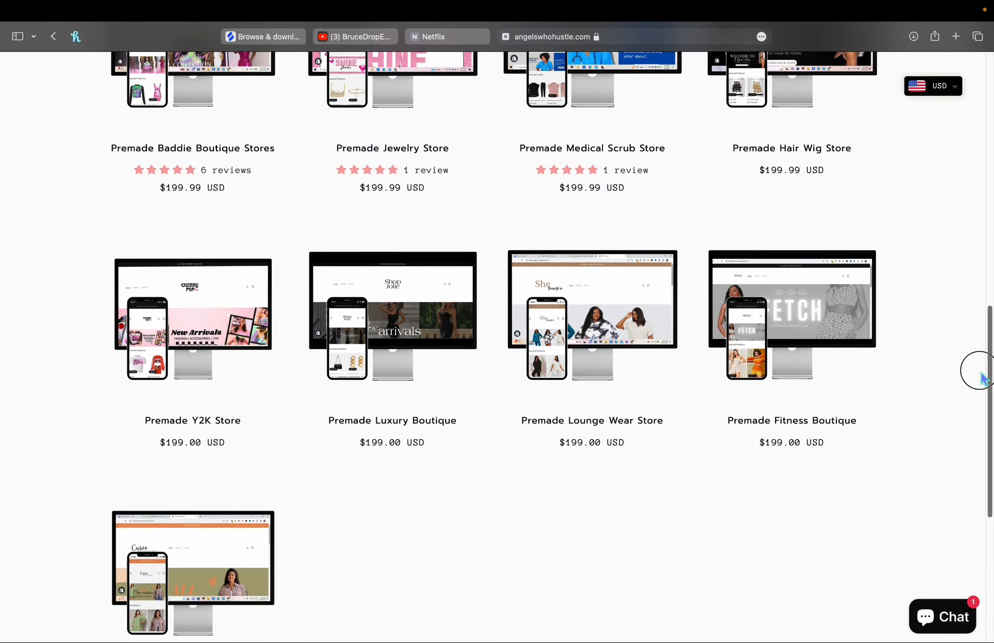
{"action": "scroll", "scroll_direction": "down", "scroll_amount": 3}
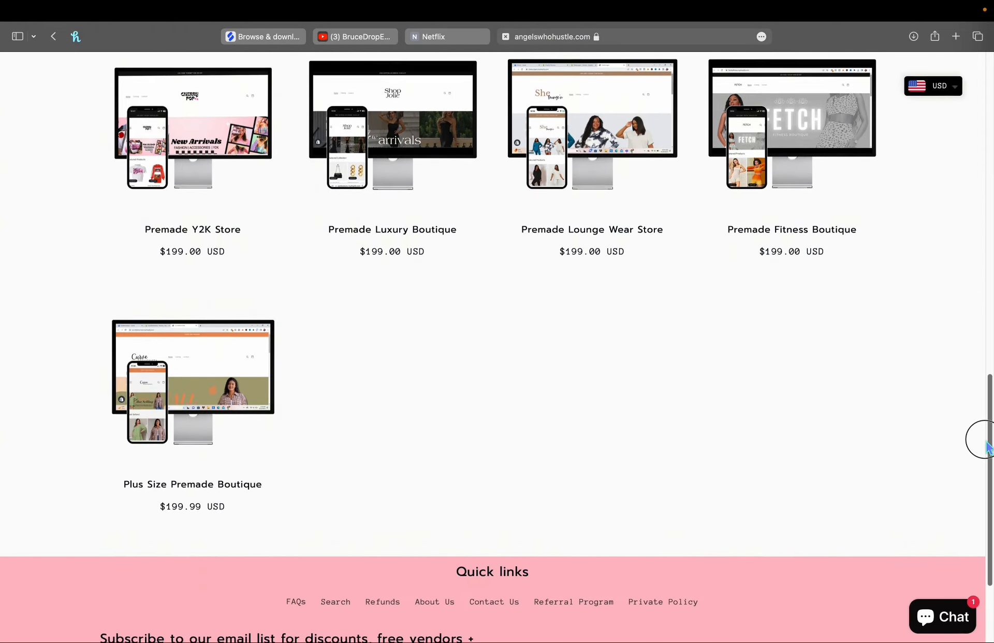
{"action": "scroll", "scroll_direction": "down", "scroll_amount": 3}
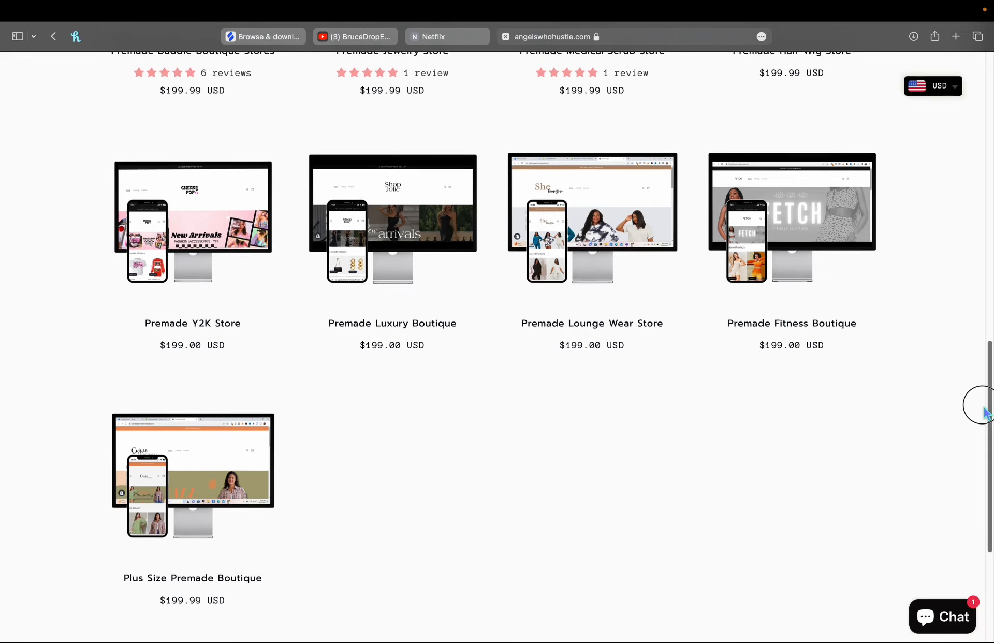
{"action": "scroll", "scroll_direction": "down", "scroll_amount": 3}
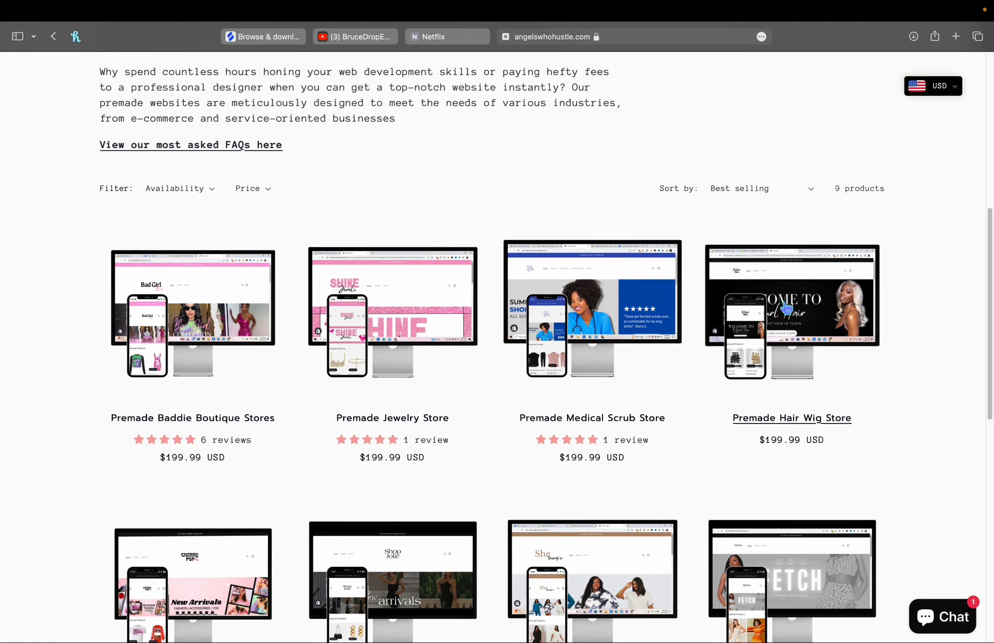
Step: View the Premade Hair Wig Store ($199.99) and its three gallery images, including the Learn Your Store Guide
{"action": "left_click", "coordinate": [790, 419]}
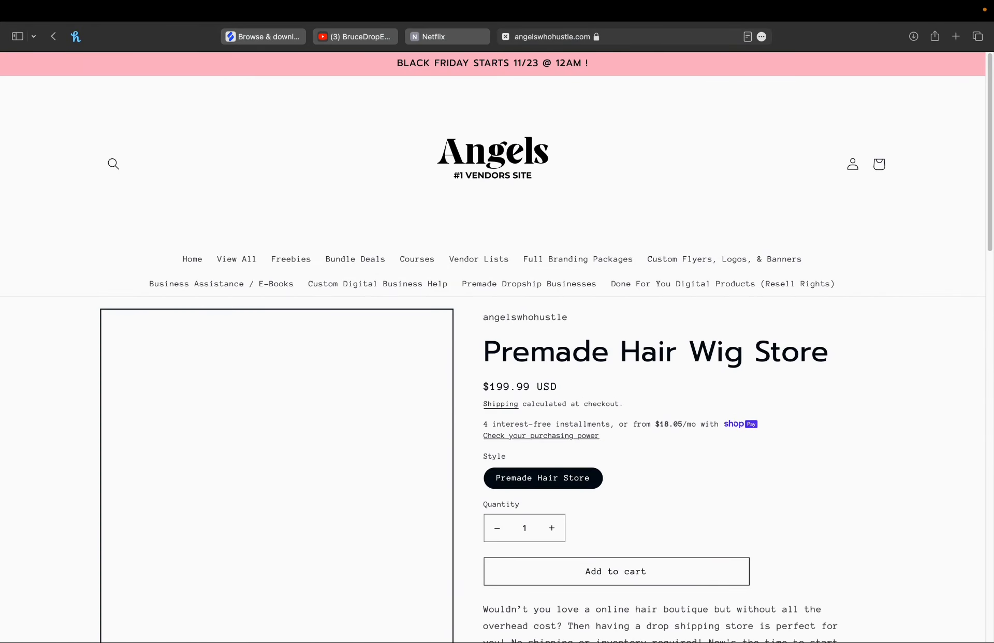
{"action": "scroll", "scroll_direction": "down", "scroll_amount": 3}
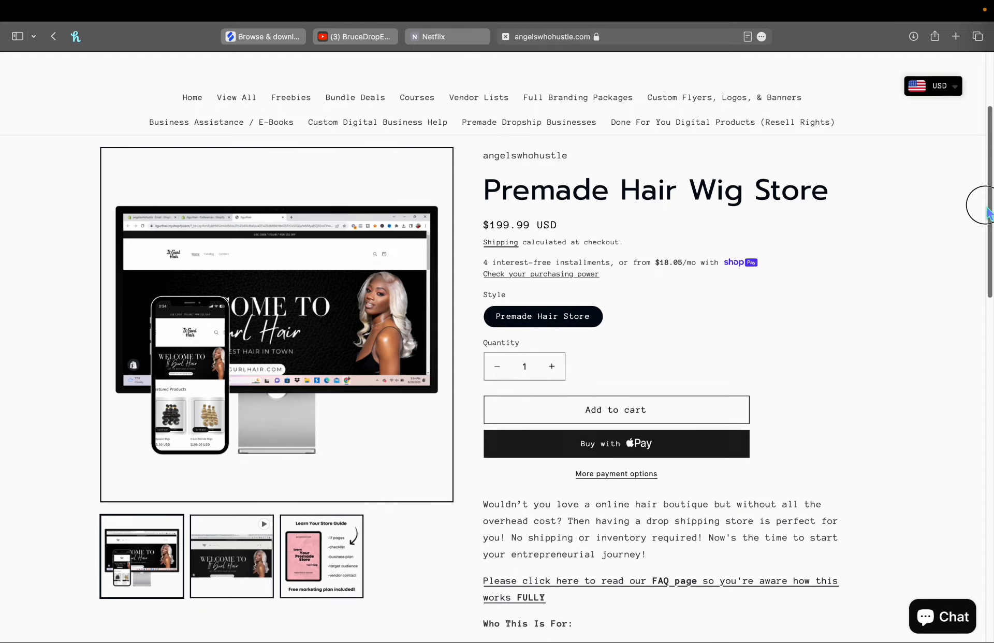
{"action": "scroll", "scroll_direction": "down", "scroll_amount": 3}
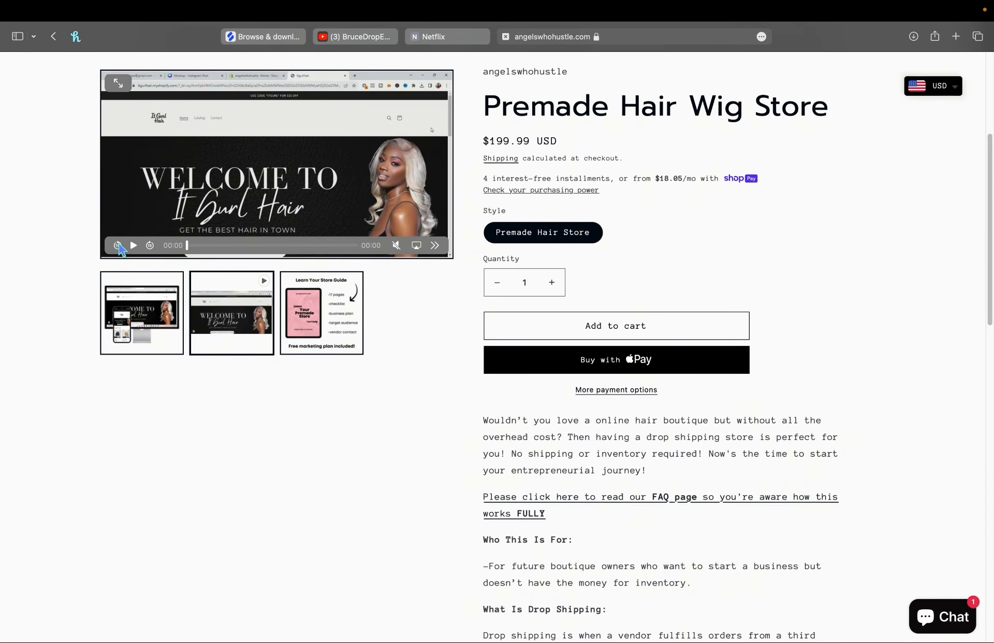
{"action": "left_click", "coordinate": [134, 246]}
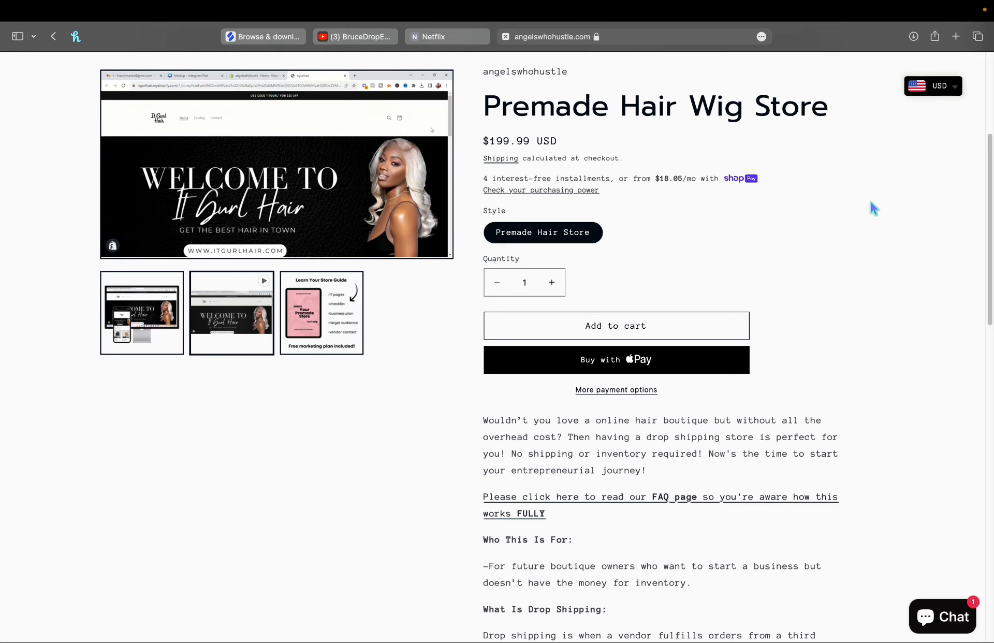
{"action": "left_click", "coordinate": [276, 165]}
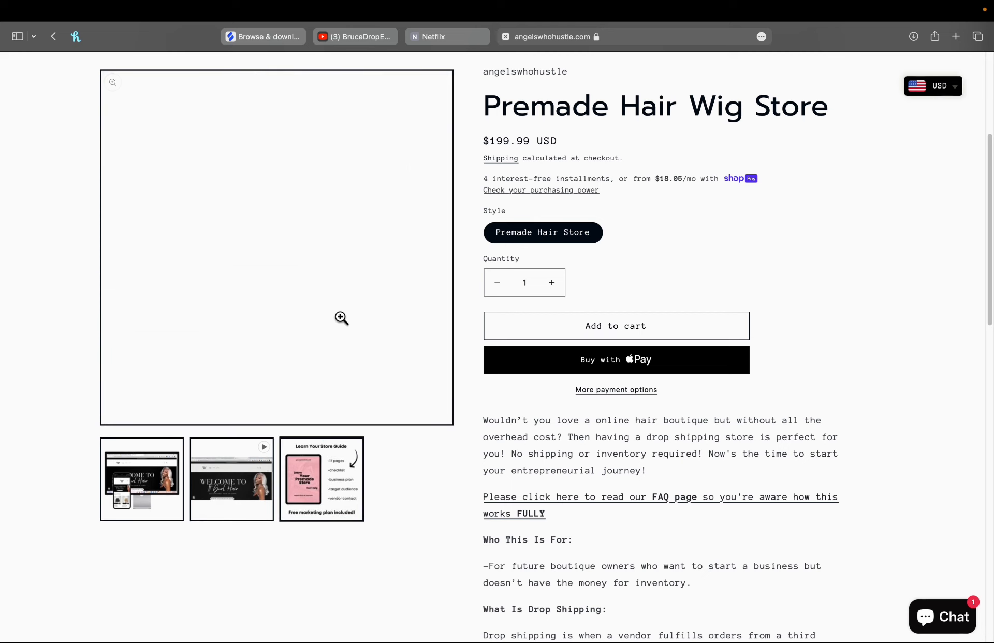
{"action": "left_click", "coordinate": [321, 479]}
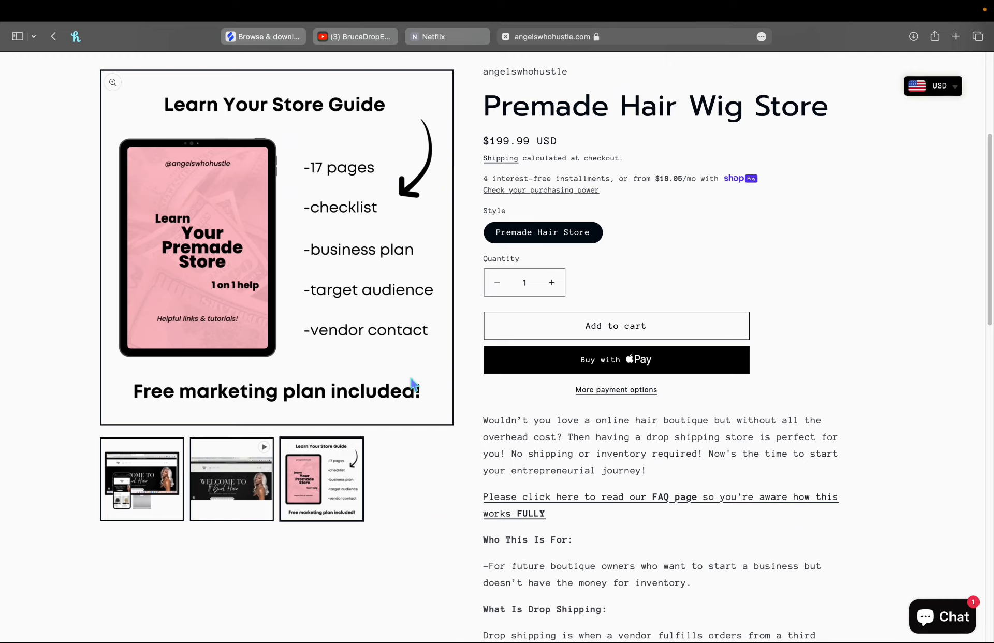
{"action": "mouse_move", "coordinate": [684, 257]}
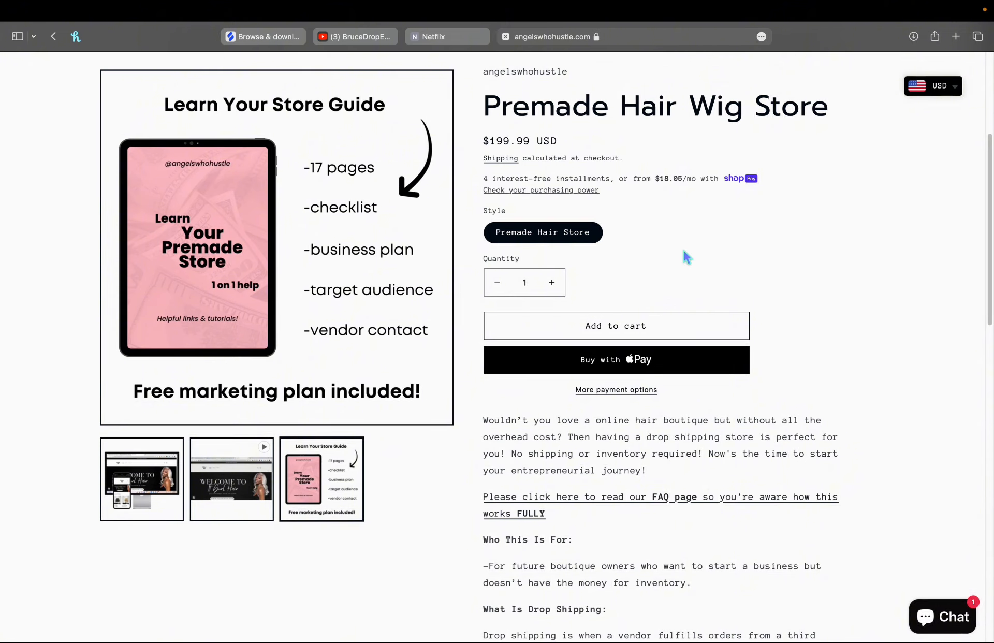
{"action": "scroll", "scroll_direction": "up", "scroll_amount": 3}
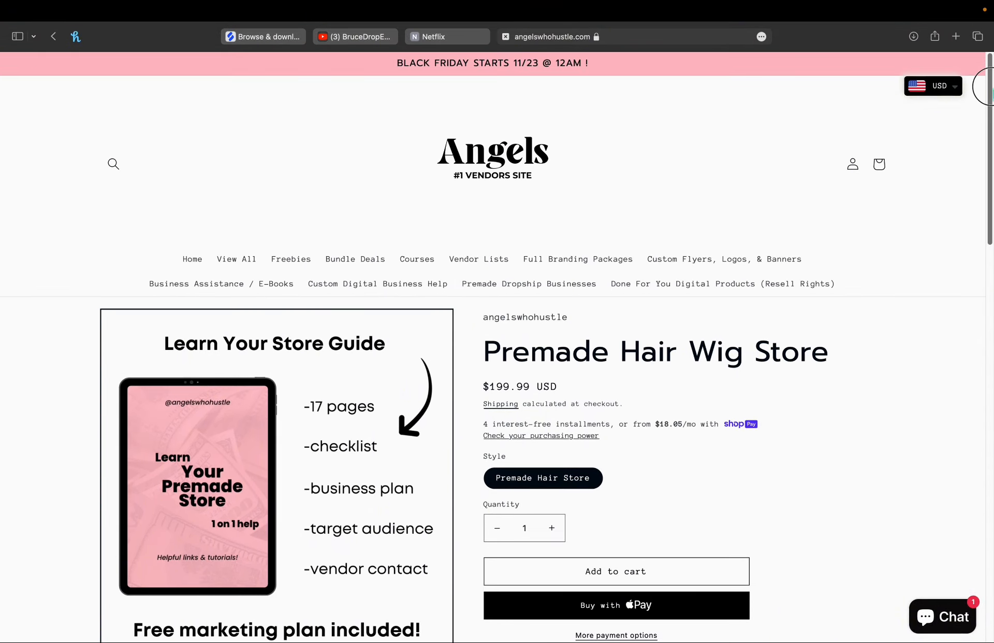
{"action": "mouse_move", "coordinate": [355, 258]}
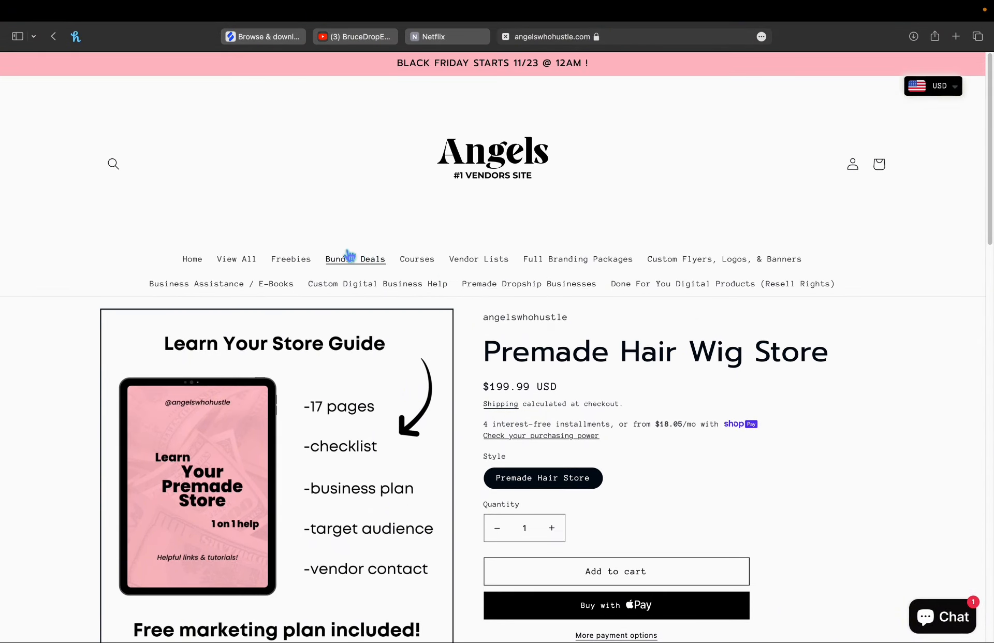
{"action": "mouse_move", "coordinate": [615, 317]}
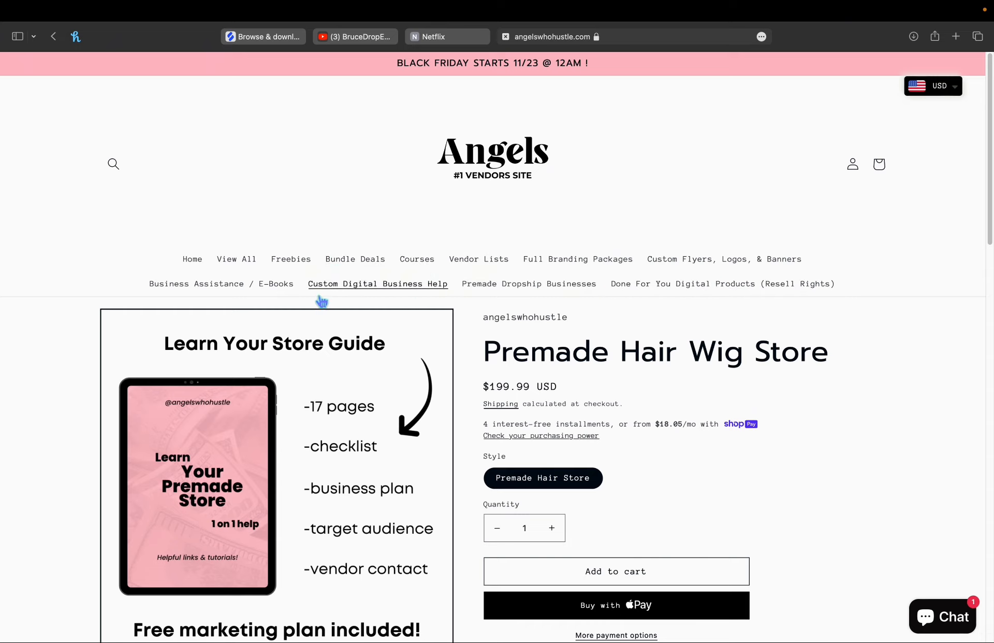
Step: From Business Resources / E-Books, view the Digital Products Blueprint ($25.00) and its Free Mockups image
{"action": "left_click", "coordinate": [221, 284]}
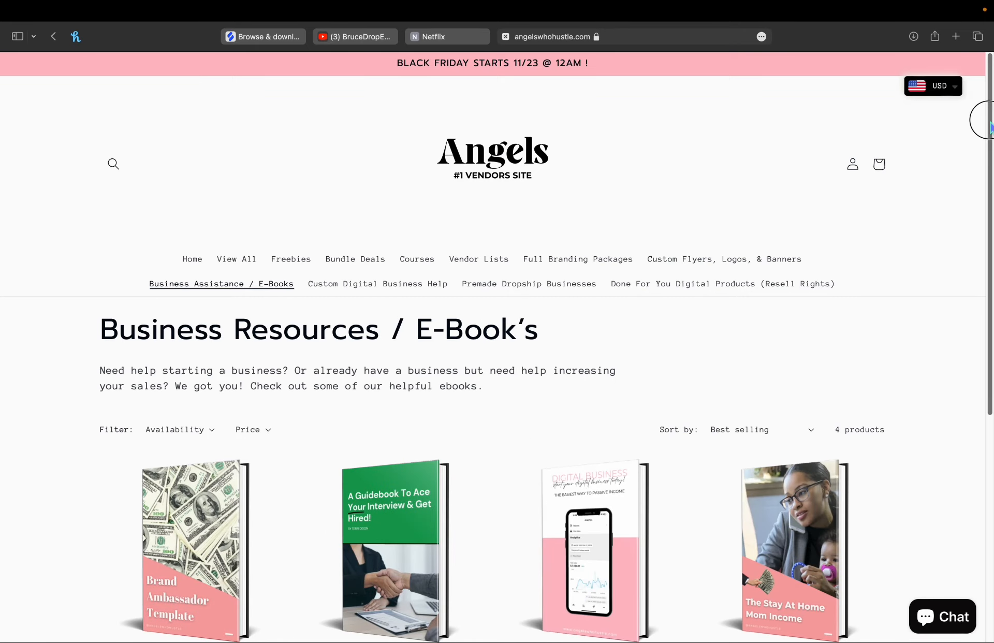
{"action": "scroll", "scroll_direction": "down", "scroll_amount": 3}
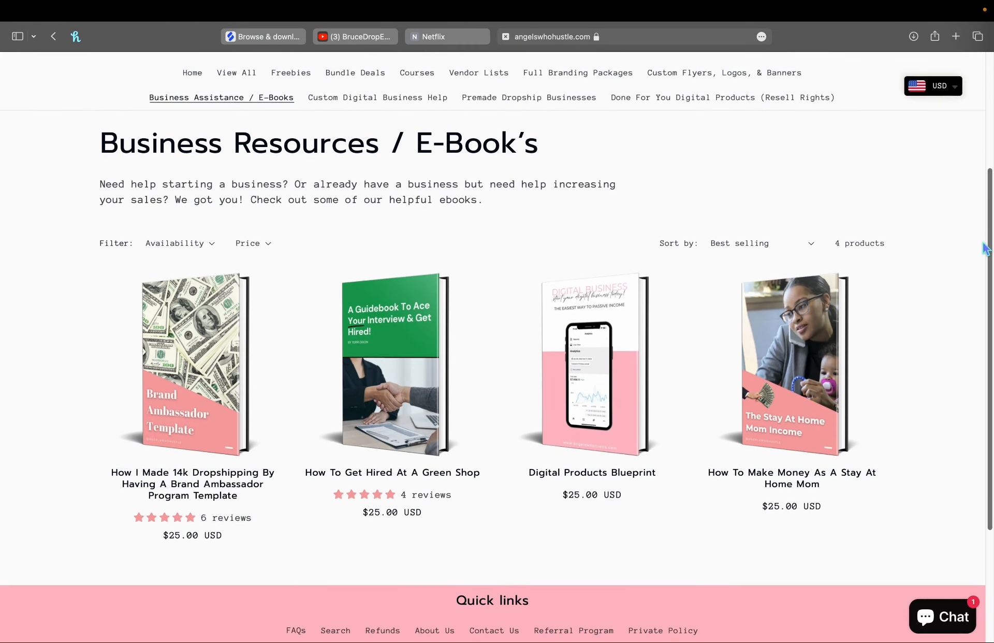
{"action": "left_click", "coordinate": [591, 365]}
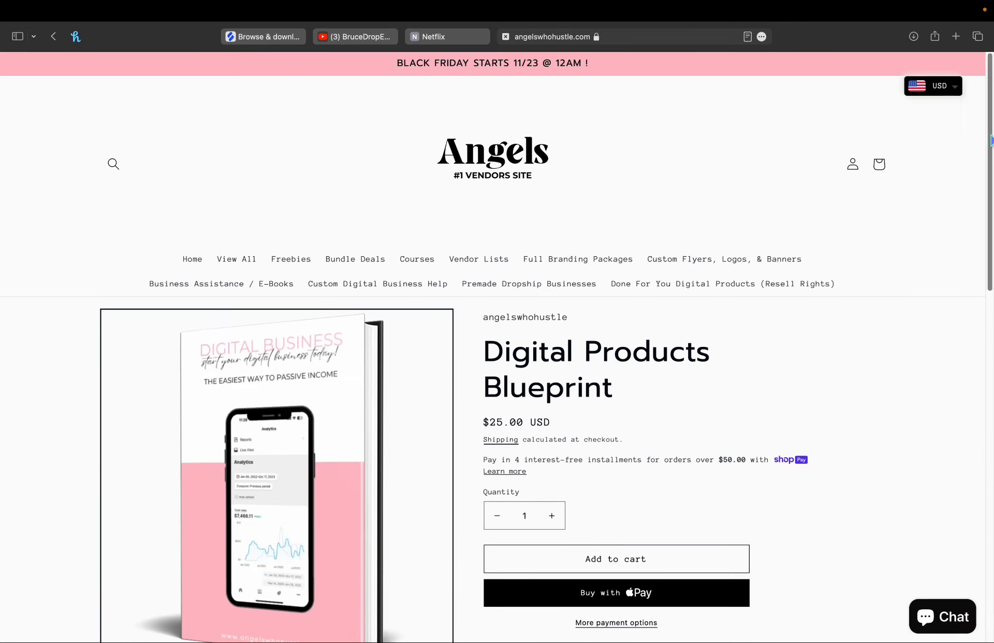
{"action": "scroll", "scroll_direction": "down", "scroll_amount": 3}
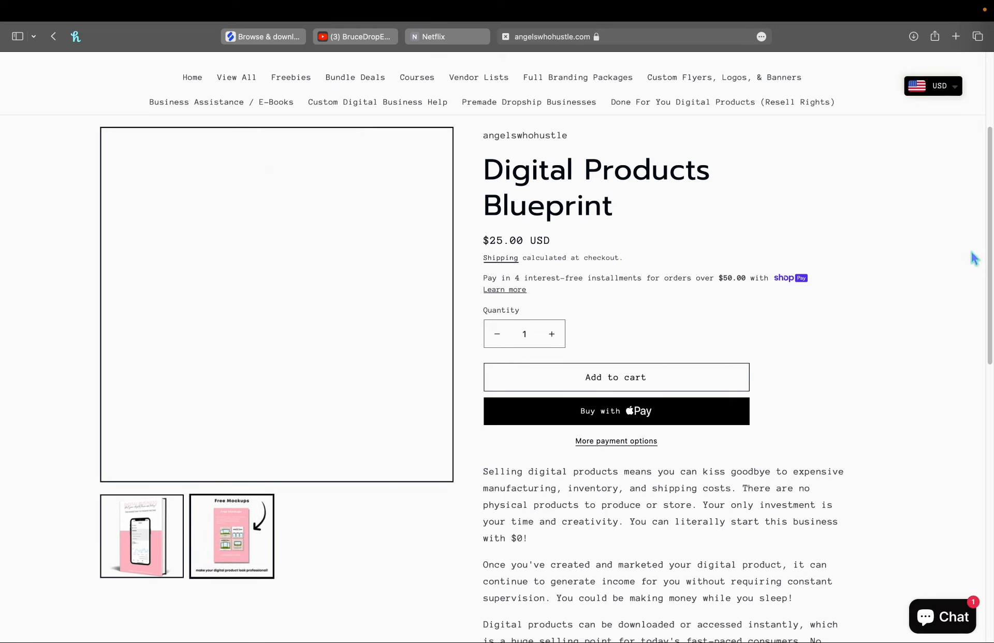
{"action": "left_click", "coordinate": [231, 537]}
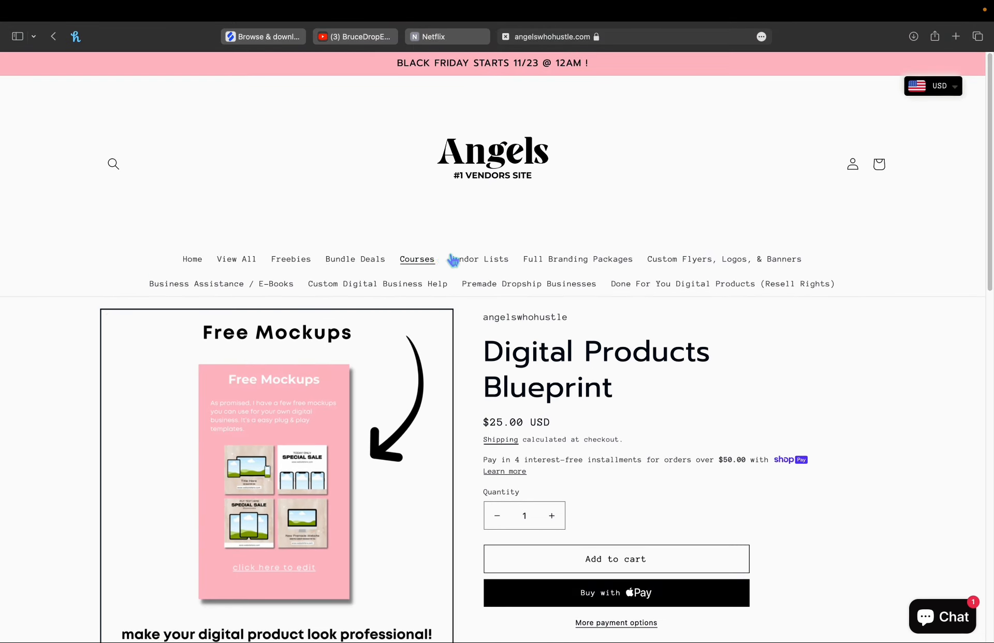
{"action": "mouse_move", "coordinate": [479, 258]}
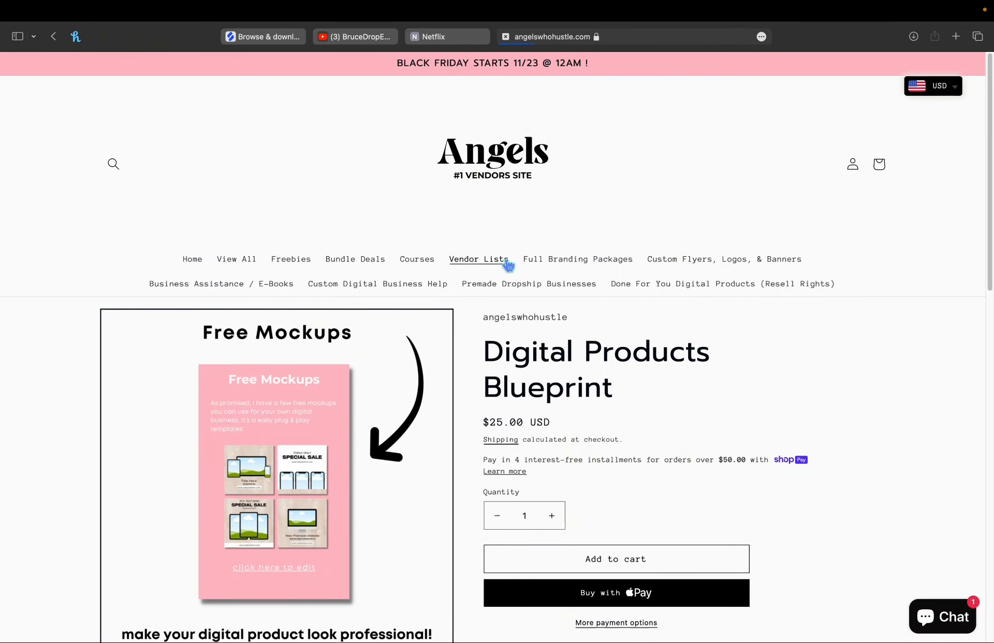
Step: Review the Vendors List collection's five $25.00 vendor lists down to the footer and back to the top
{"action": "left_click", "coordinate": [478, 259]}
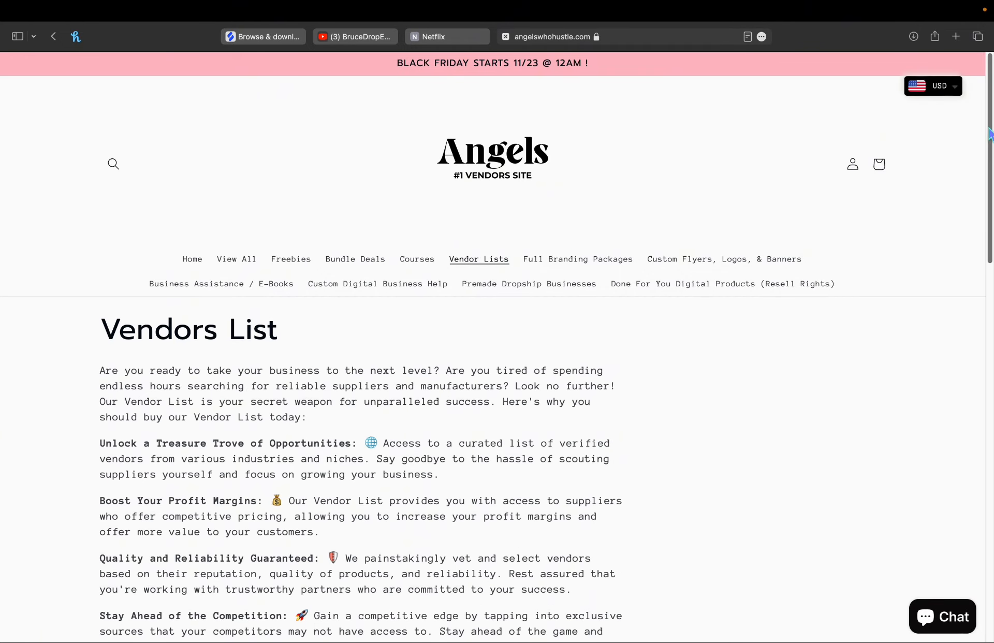
{"action": "scroll", "scroll_direction": "down", "scroll_amount": 3}
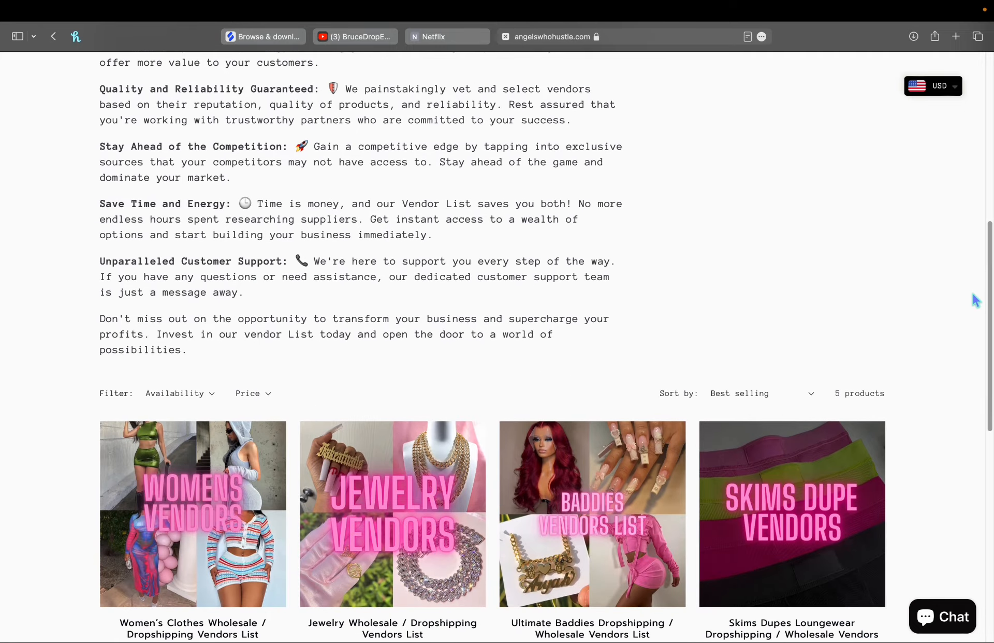
{"action": "scroll", "scroll_direction": "down", "scroll_amount": 3}
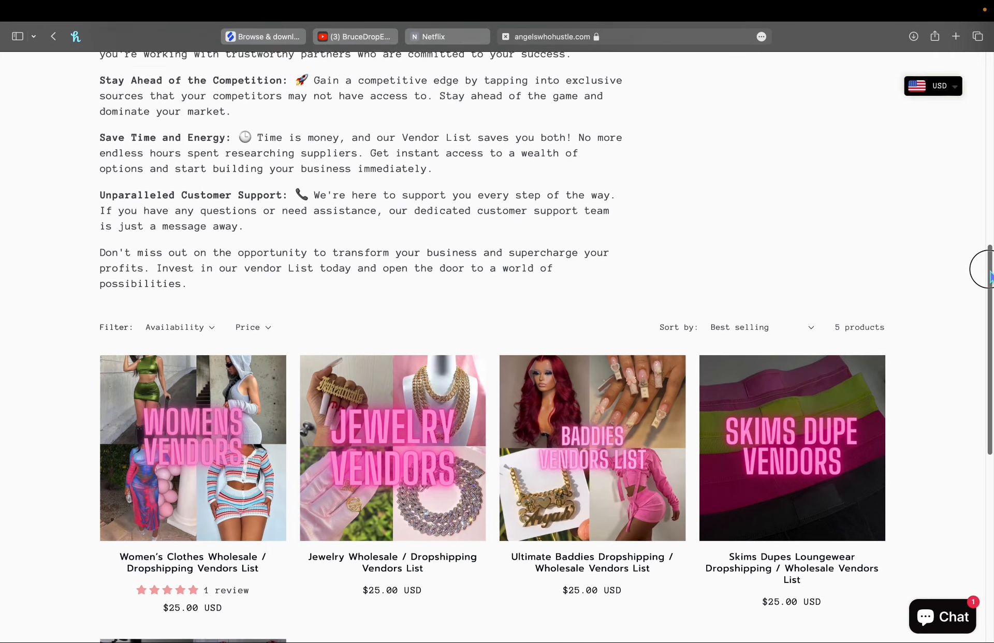
{"action": "scroll", "scroll_direction": "down", "scroll_amount": 3}
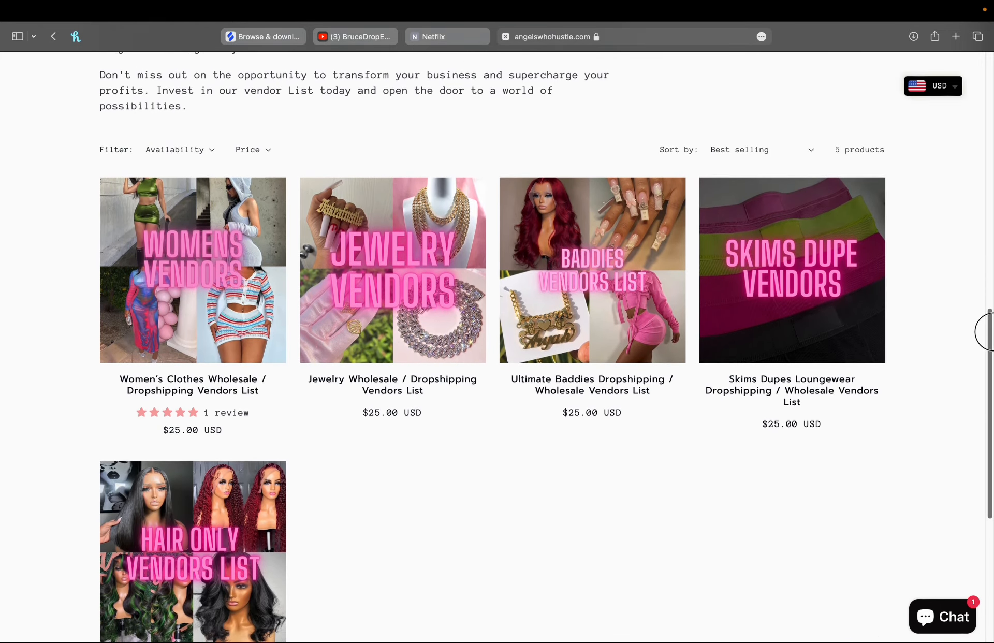
{"action": "scroll", "scroll_direction": "down", "scroll_amount": 3}
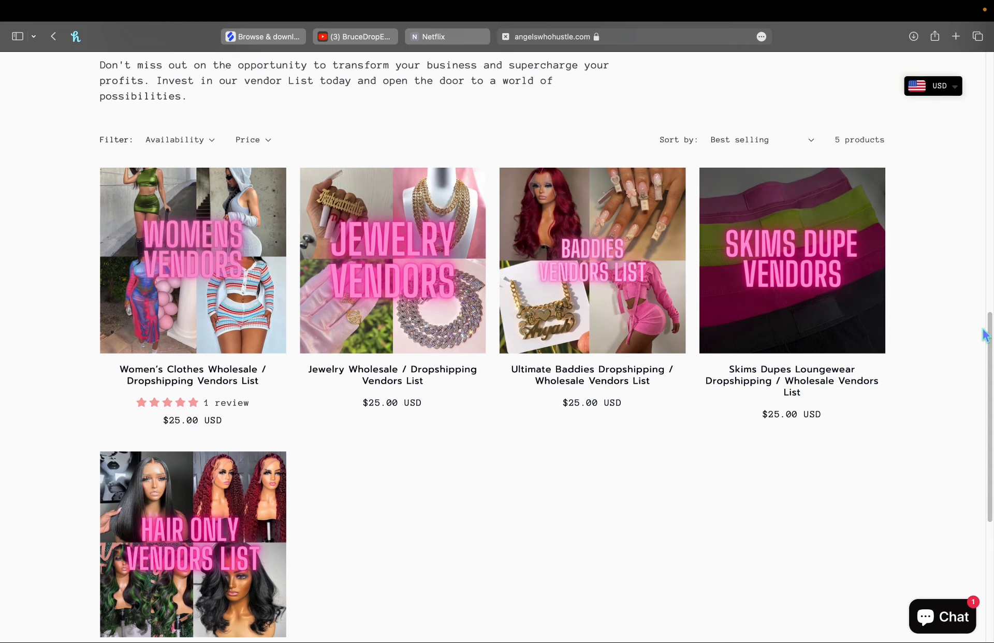
{"action": "scroll", "scroll_direction": "down", "scroll_amount": 3}
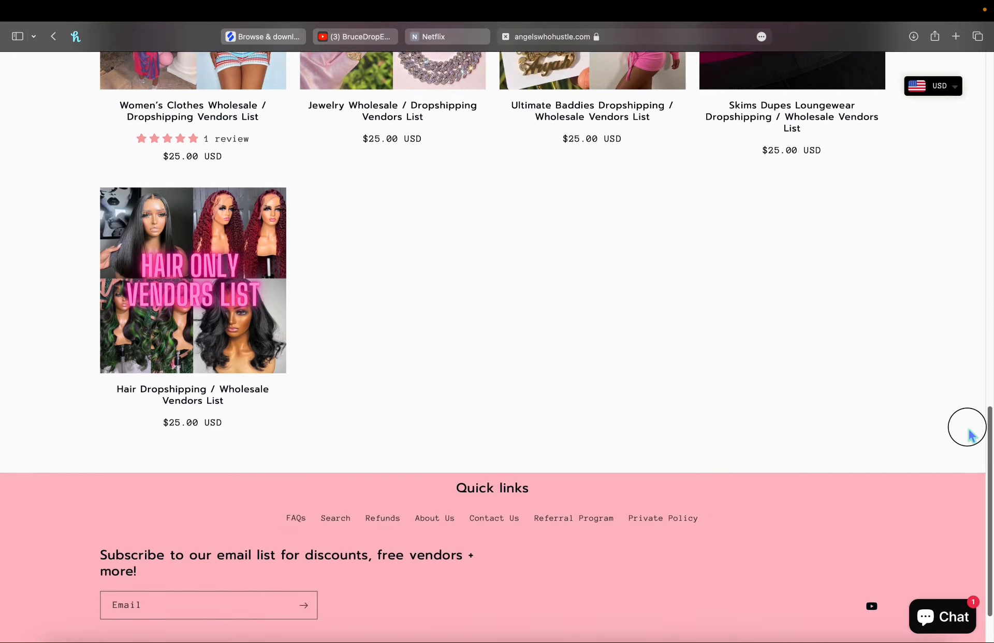
{"action": "scroll", "scroll_direction": "down", "scroll_amount": 3}
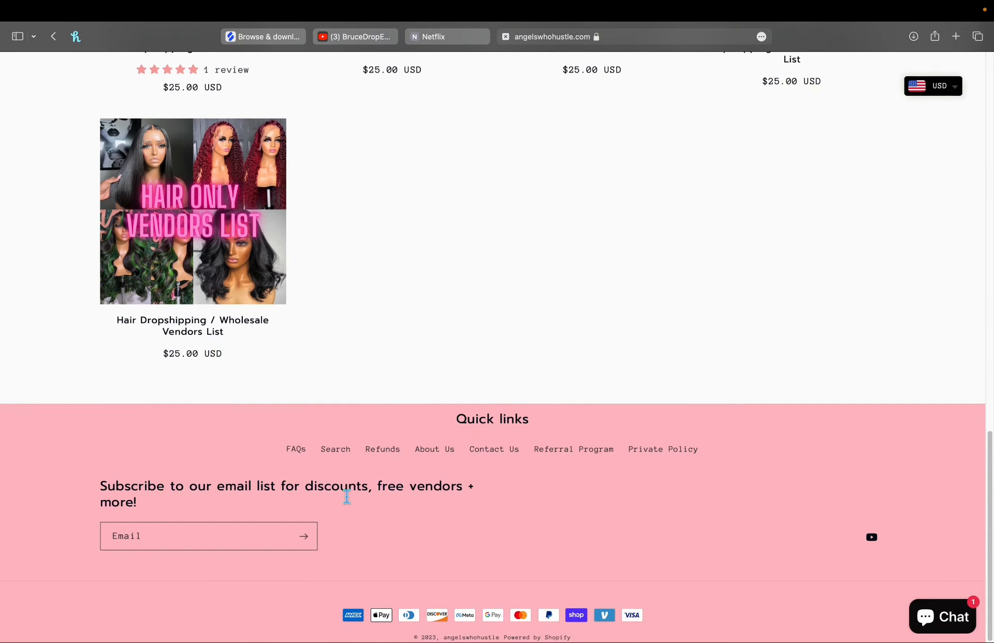
{"action": "mouse_move", "coordinate": [982, 487]}
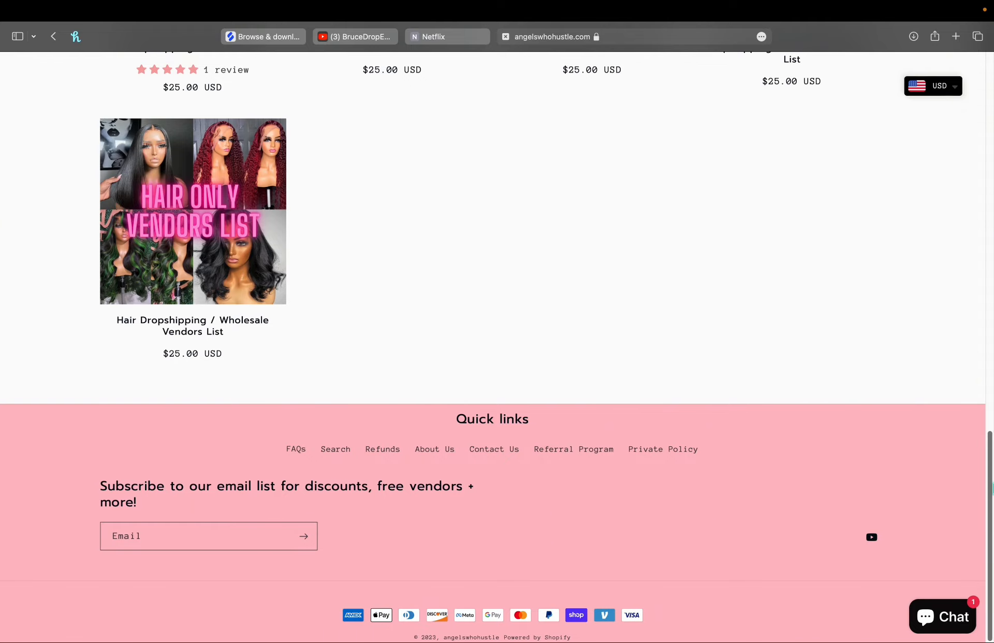
{"action": "scroll", "scroll_direction": "up", "scroll_amount": 3}
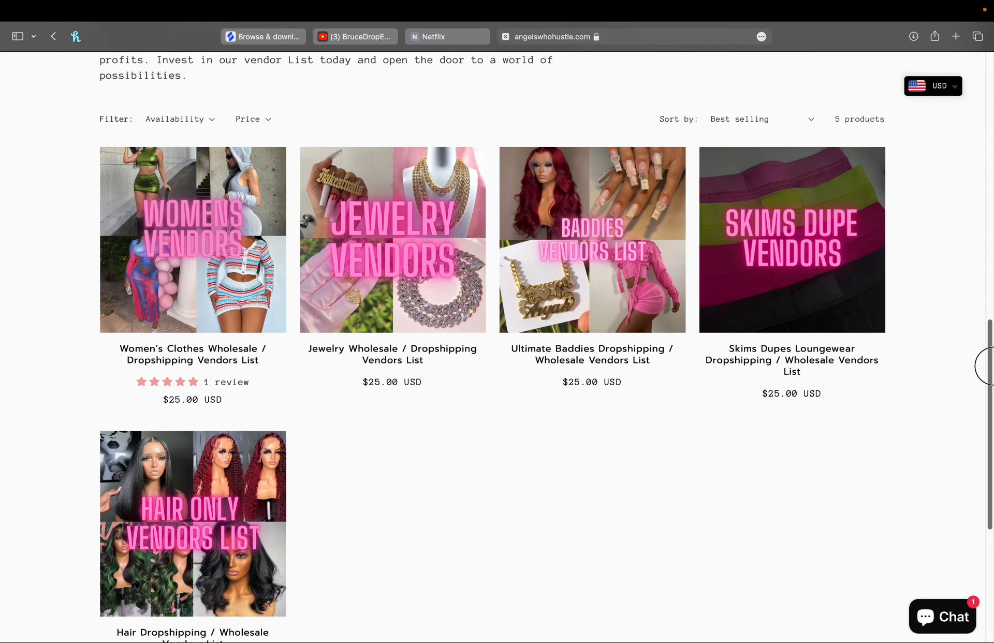
{"action": "scroll", "scroll_direction": "up", "scroll_amount": 3}
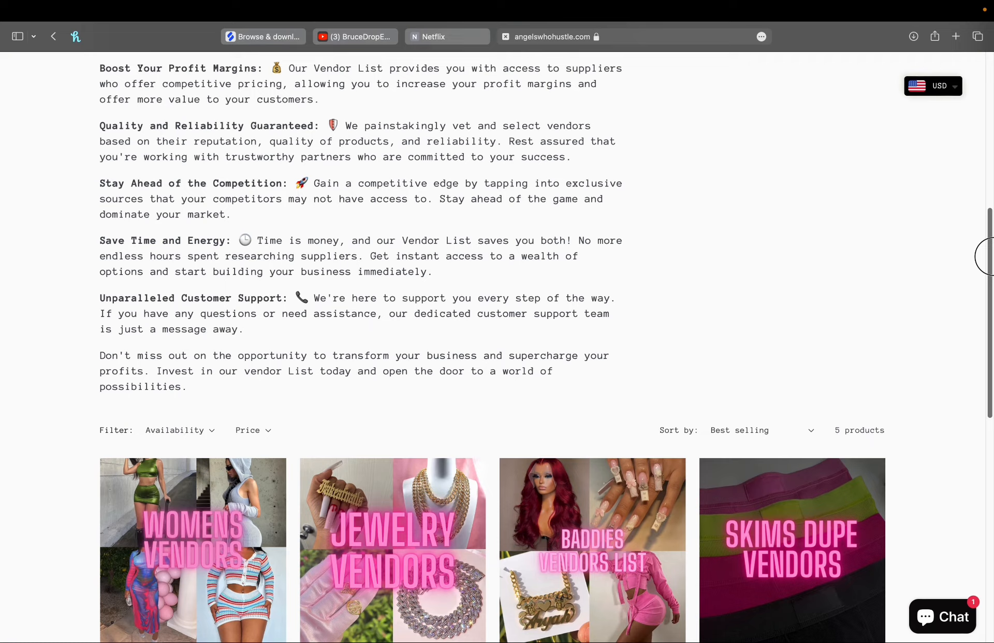
{"action": "scroll", "scroll_direction": "up", "scroll_amount": 3}
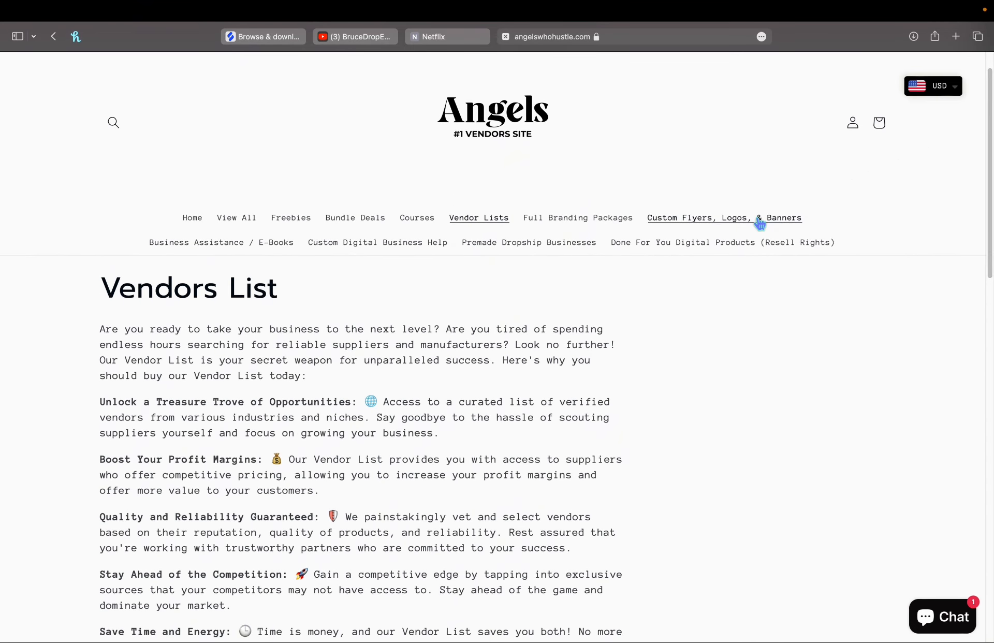
{"action": "mouse_move", "coordinate": [407, 86]}
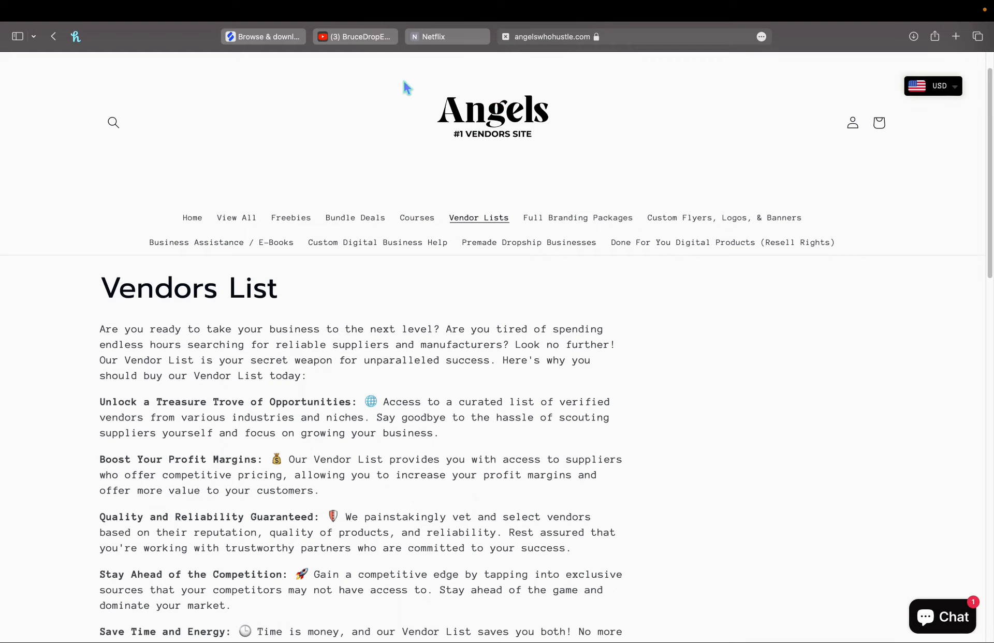